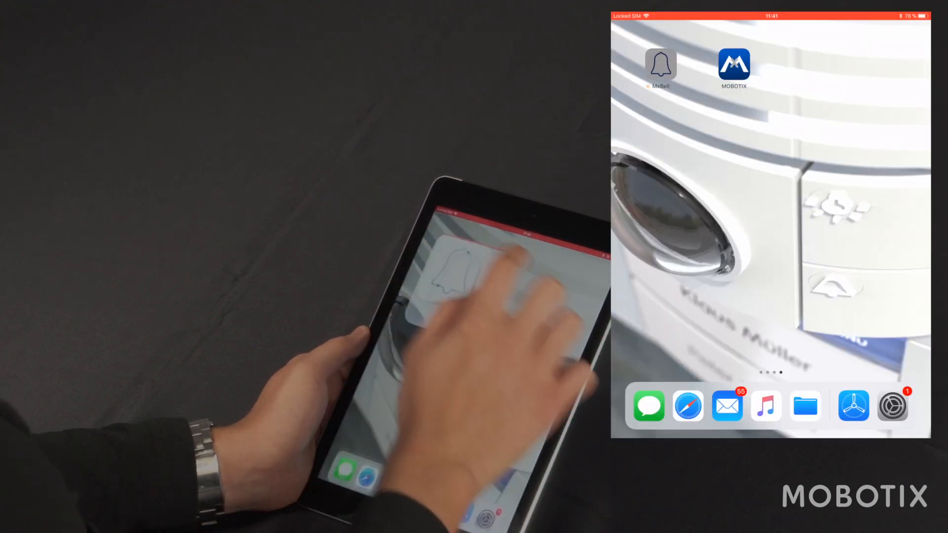
Launch the MxBell app from the iPad home screen
click(661, 65)
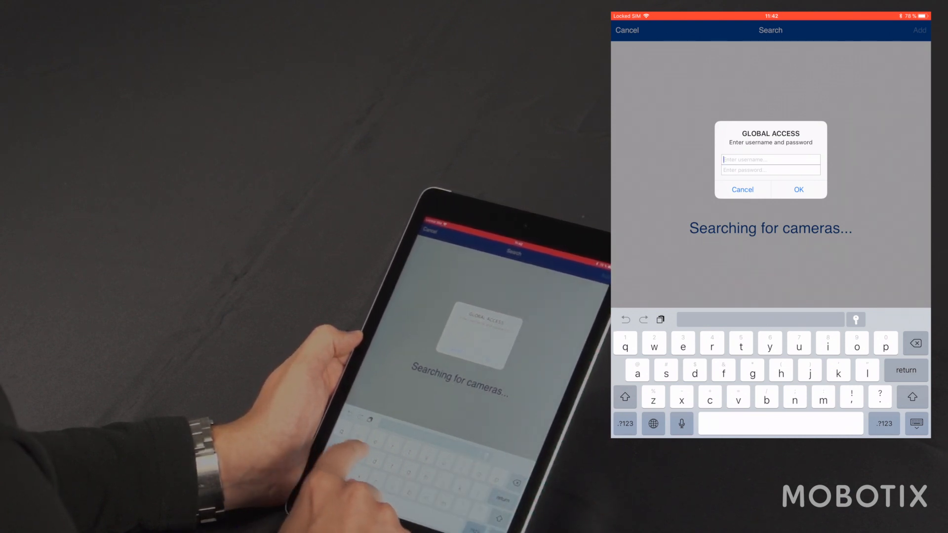
Enter global username admin with its password and confirm the Global Access dialog
text(admin)
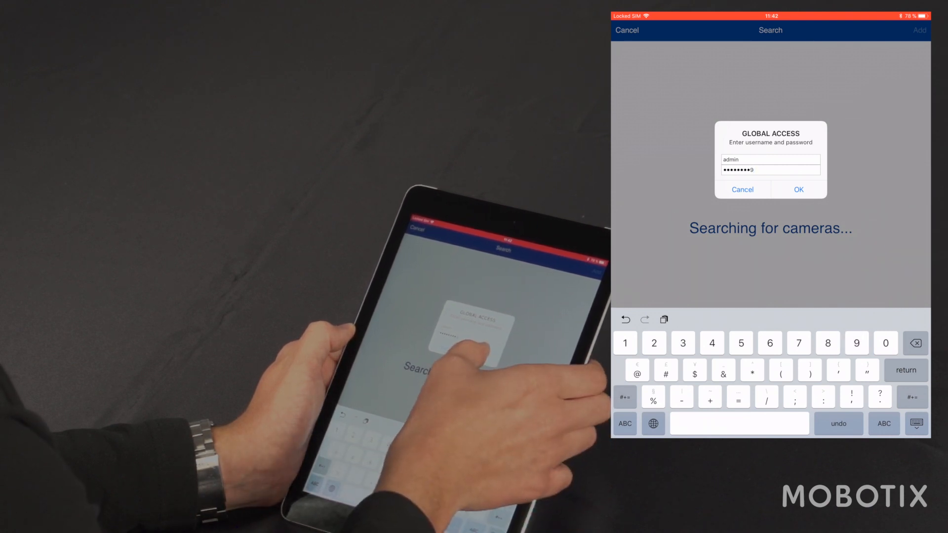
click(798, 190)
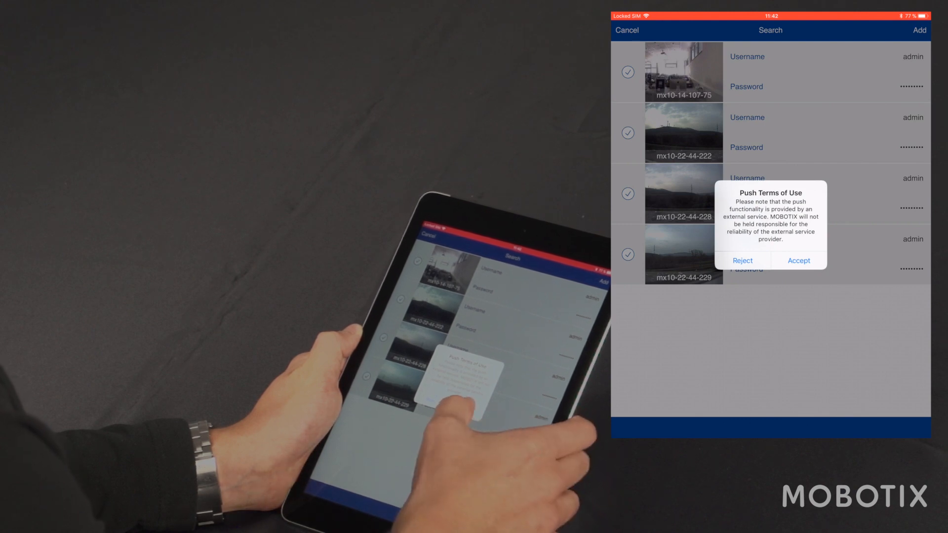
Accept the Push Terms of Use and enable push notifications for all door stations
click(798, 261)
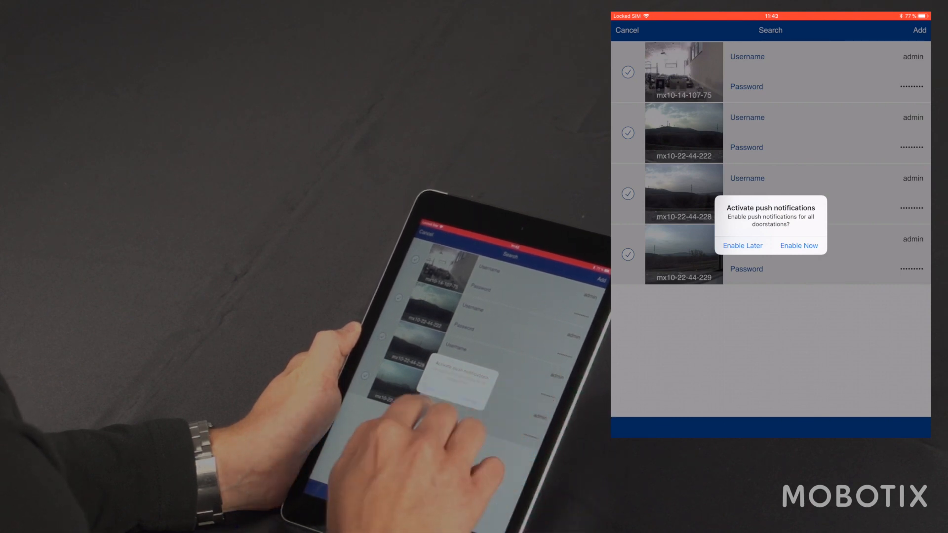
click(743, 245)
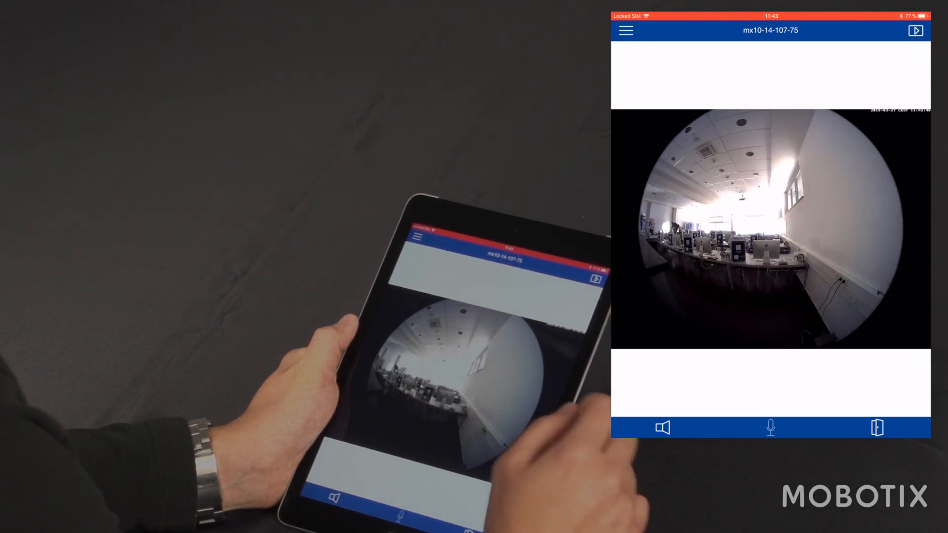
Bring up the main navigation menu over the mx10-14-107-75 live view
click(626, 31)
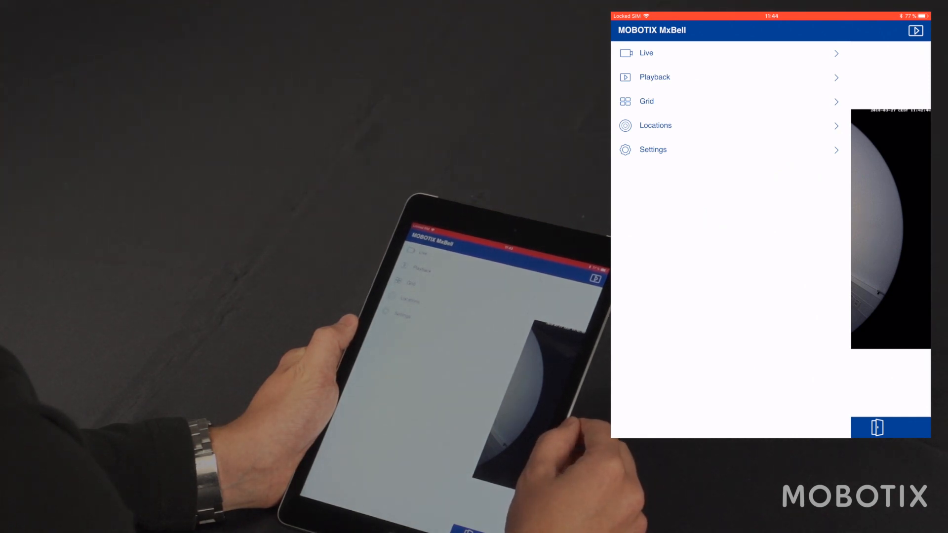
Review camera mx10-14-107-75's details from the Live camera list and return to My Cameras
click(646, 53)
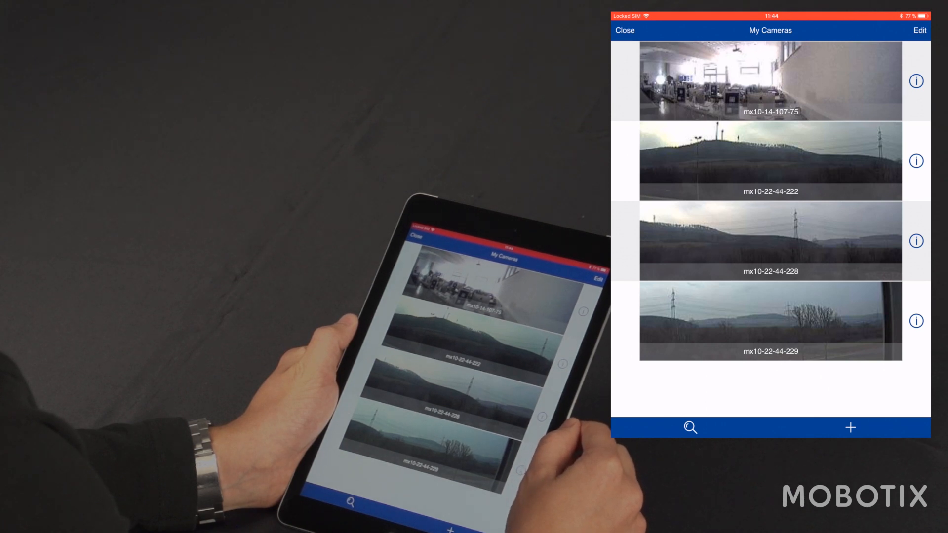
click(920, 31)
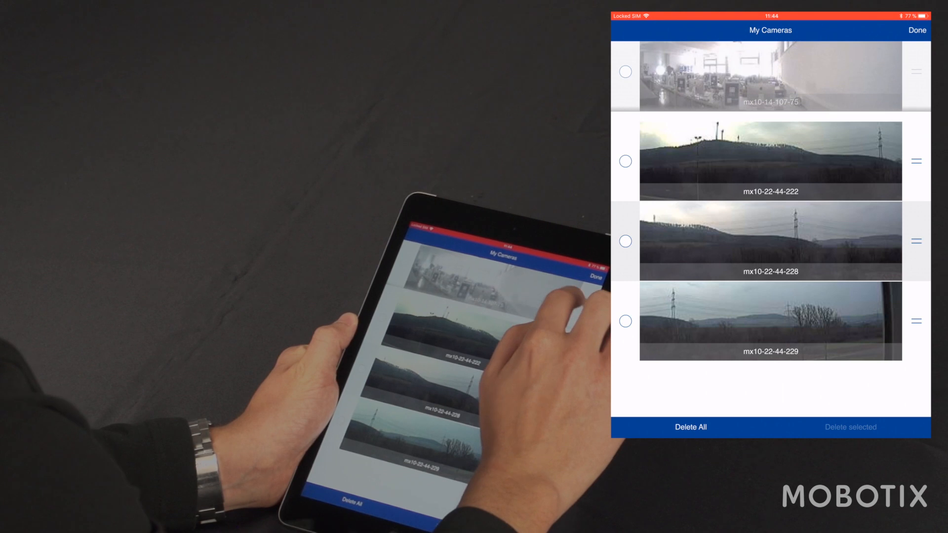
click(917, 31)
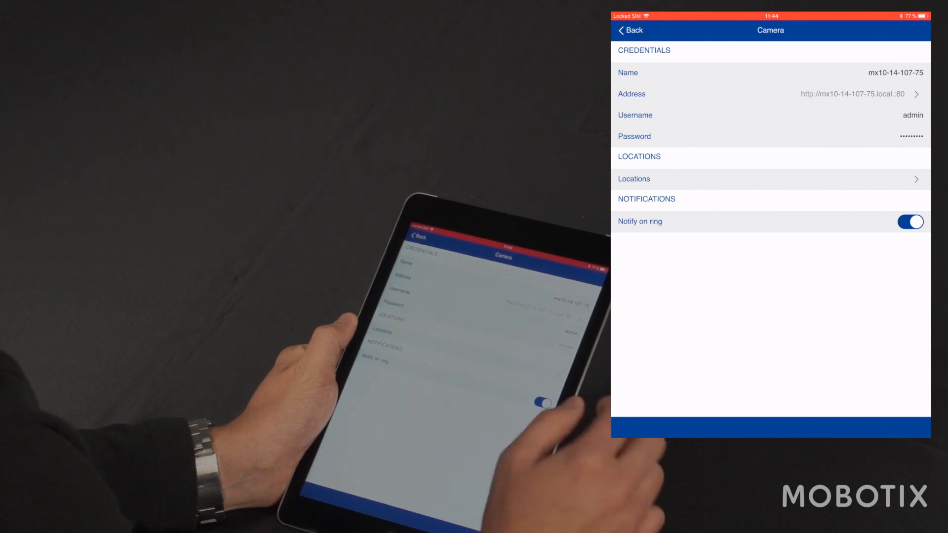
click(632, 30)
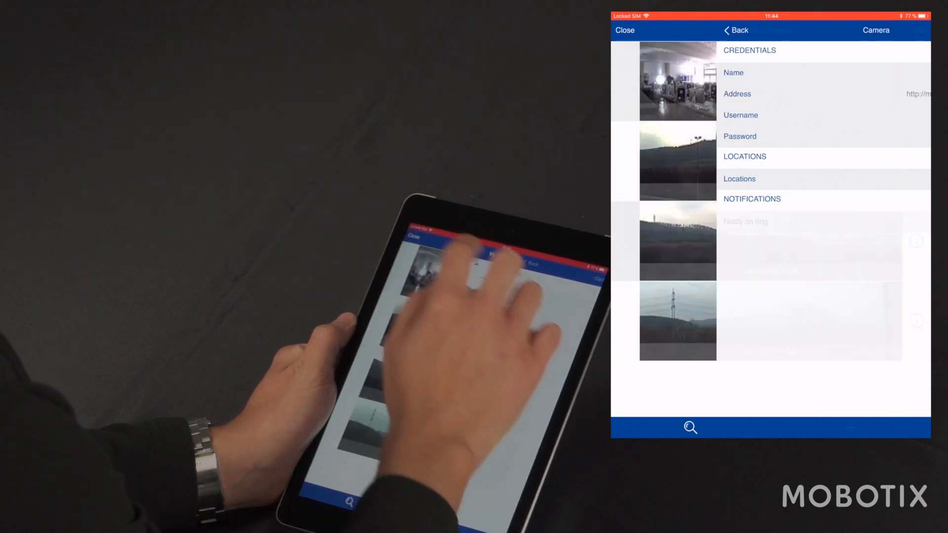
click(734, 31)
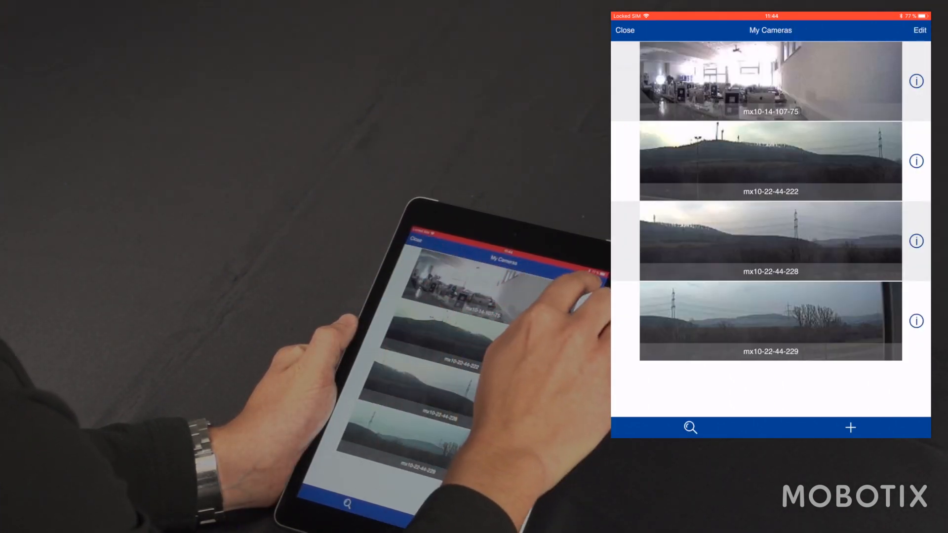
Play back recorded footage of camera mx10-14-107-75 from 27.03.18 10:58:45 CEST
click(769, 81)
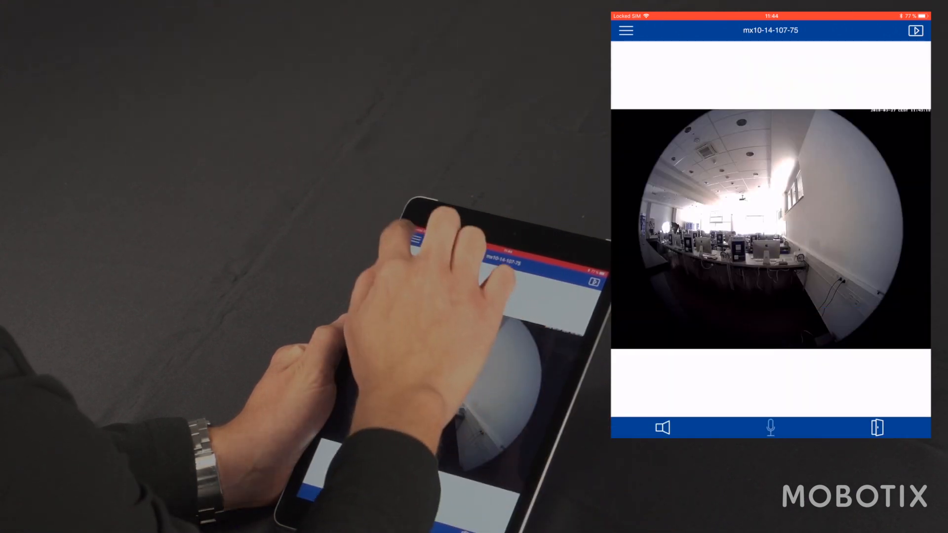
click(626, 30)
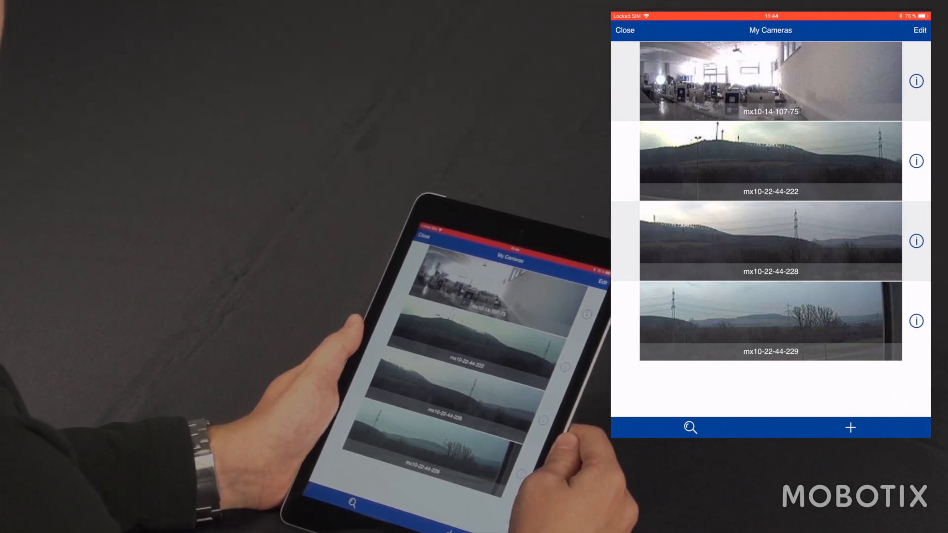
click(769, 81)
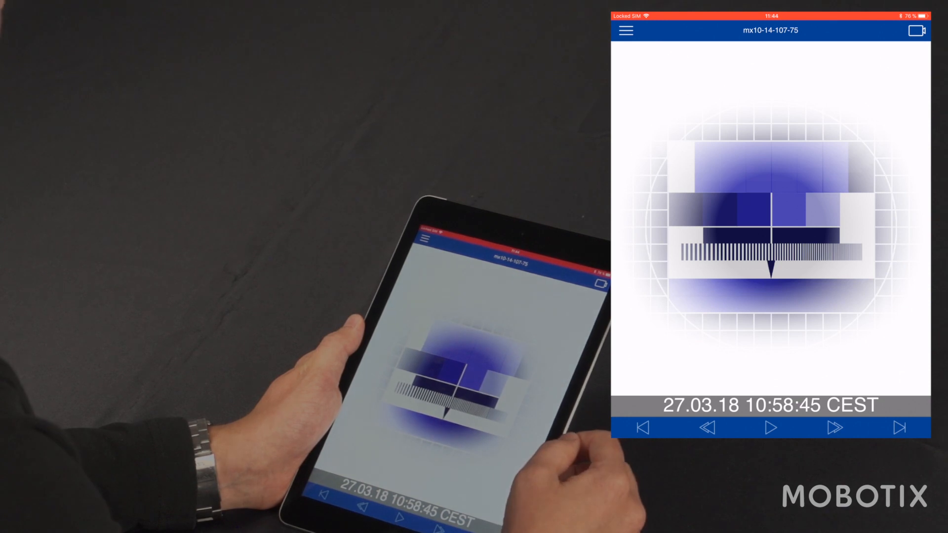
click(770, 427)
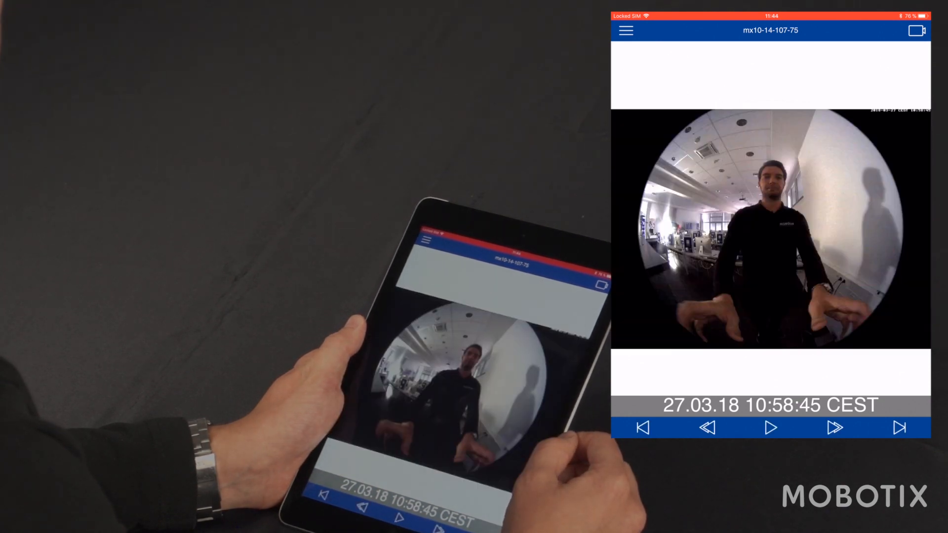
Switch to the camera Grid view from the main menu
click(625, 31)
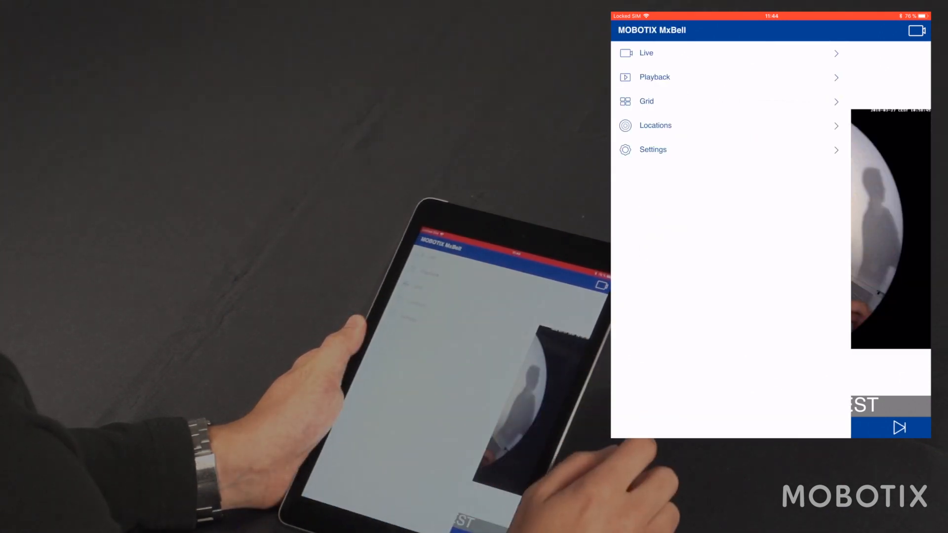
click(646, 100)
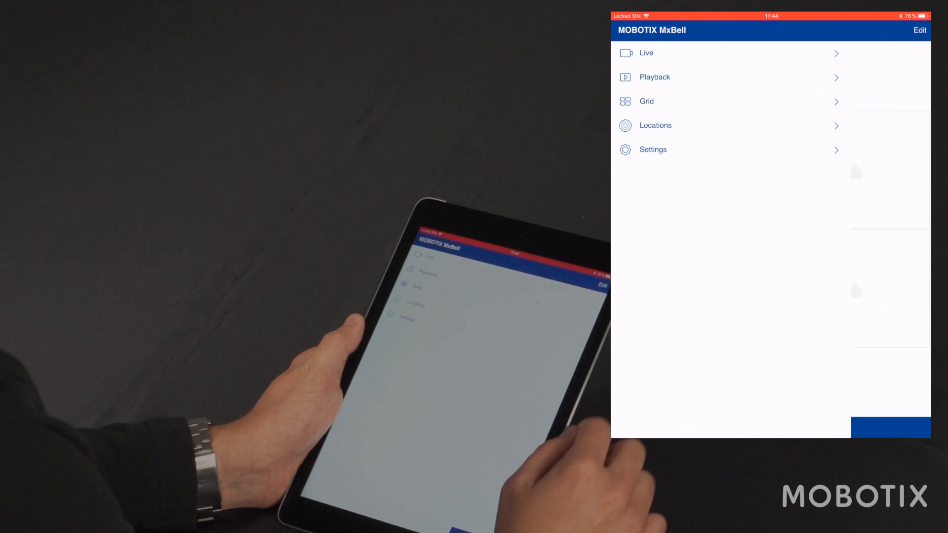
View the Locations page and close it back to the menu
click(656, 125)
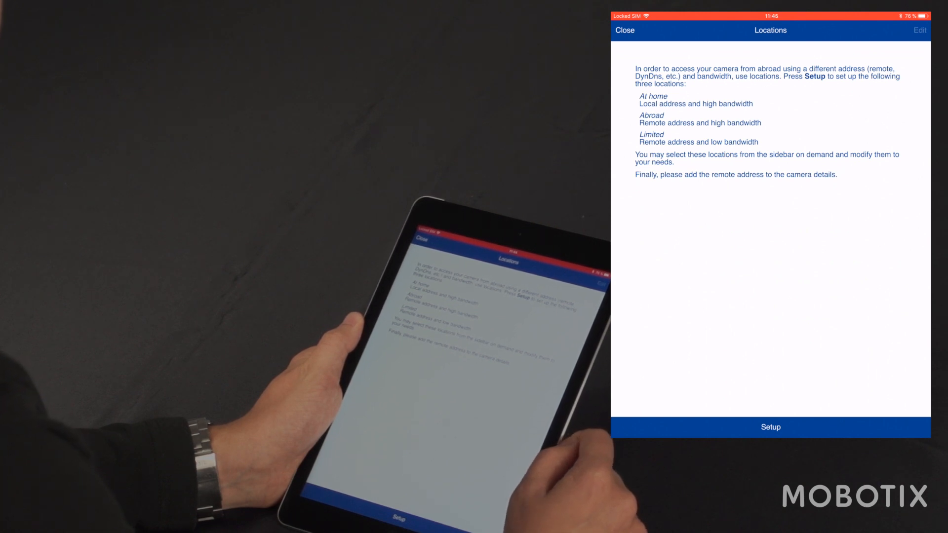
click(624, 30)
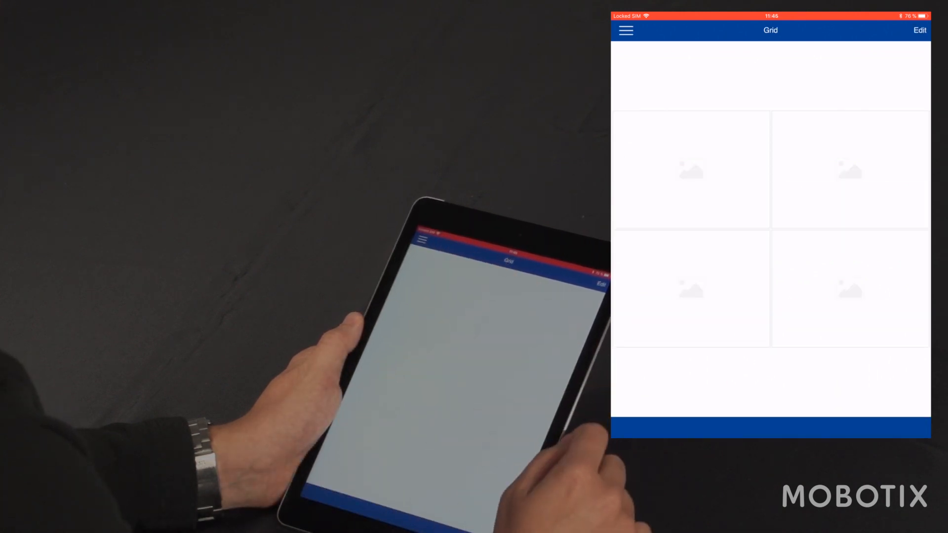
click(627, 30)
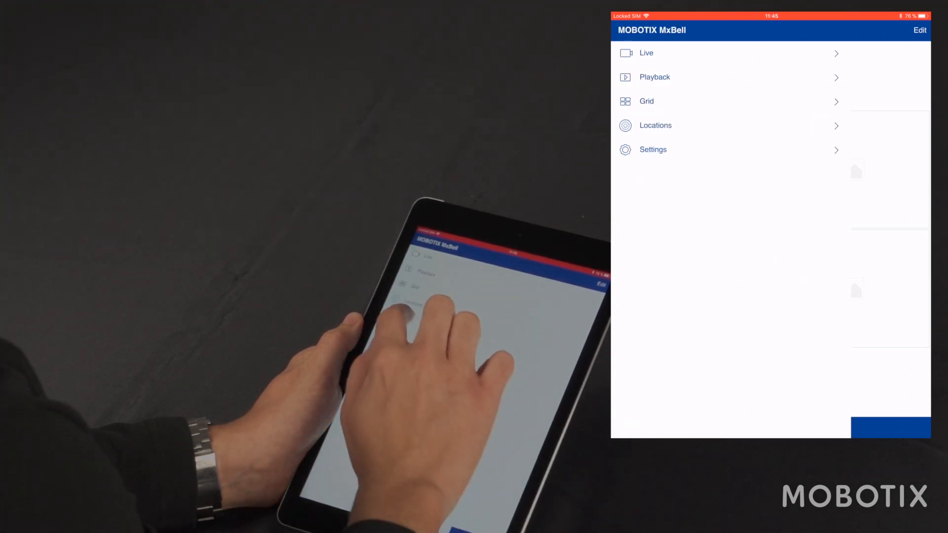
View the Settings page and close it, returning to the four-tile grid
click(653, 149)
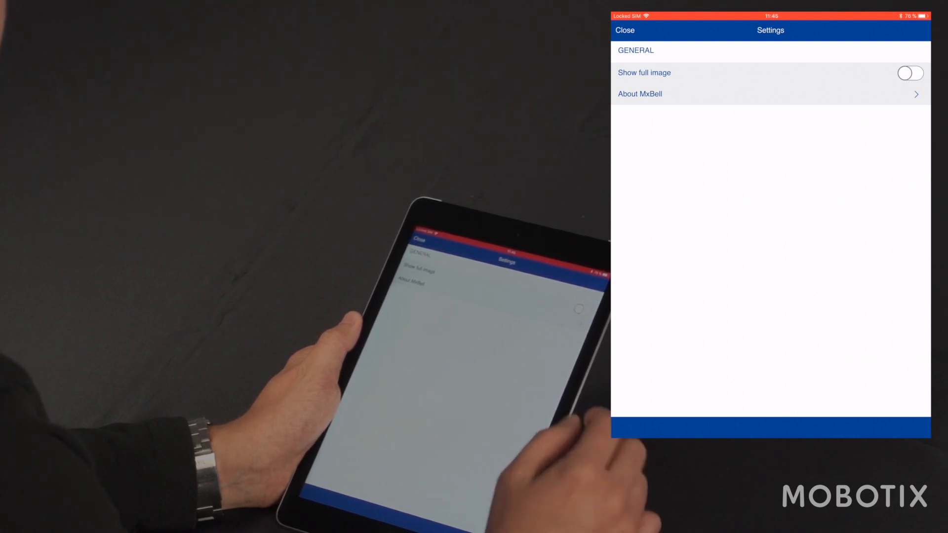
click(624, 31)
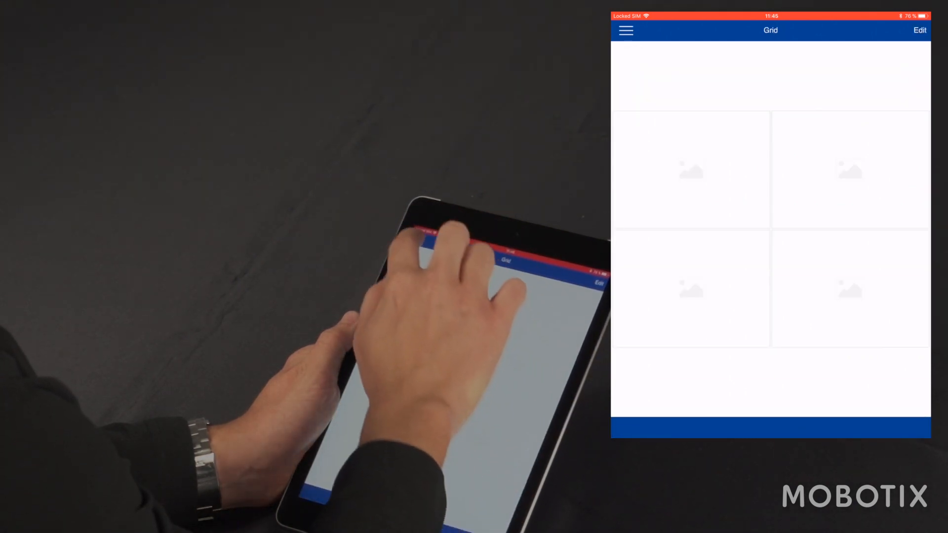
click(626, 31)
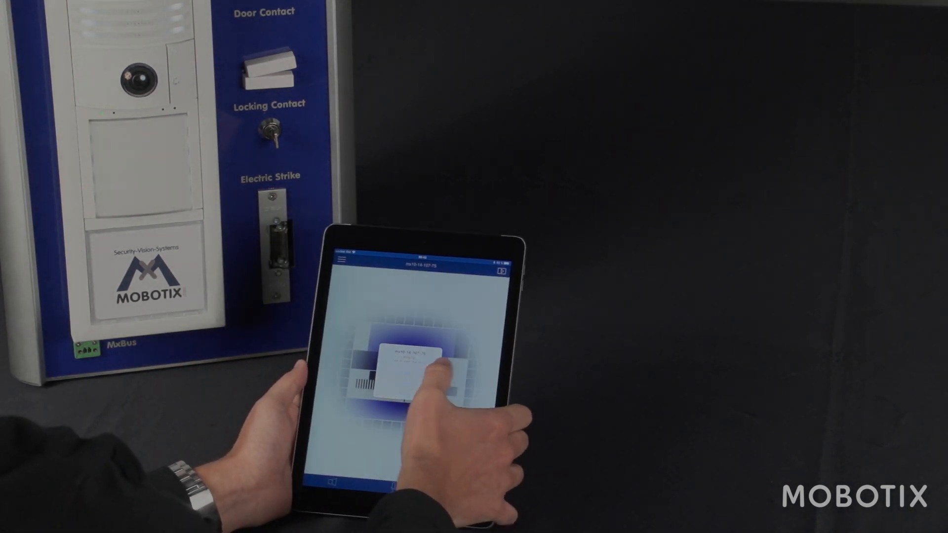
Answer the incoming doorbell ring to show mx10-14-107-75's live video with audio
click(407, 368)
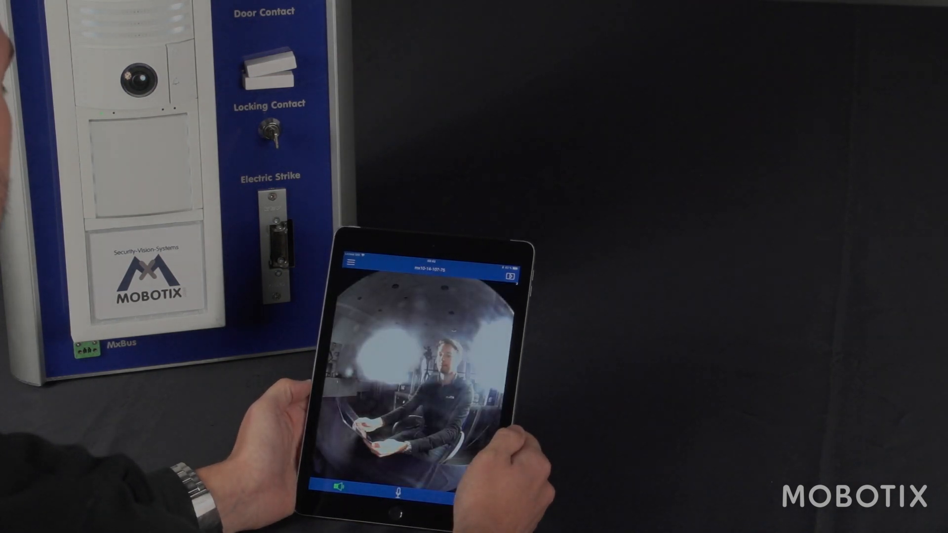